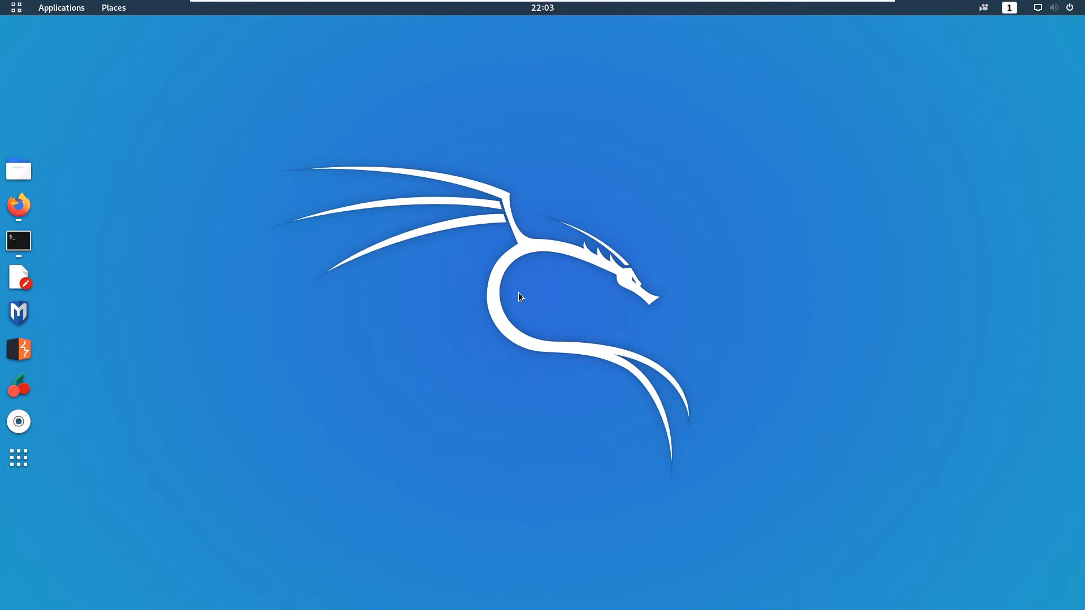
Open a terminal and run 'nodejs -v', which reports v10.21.0
click(18, 241)
text(n)
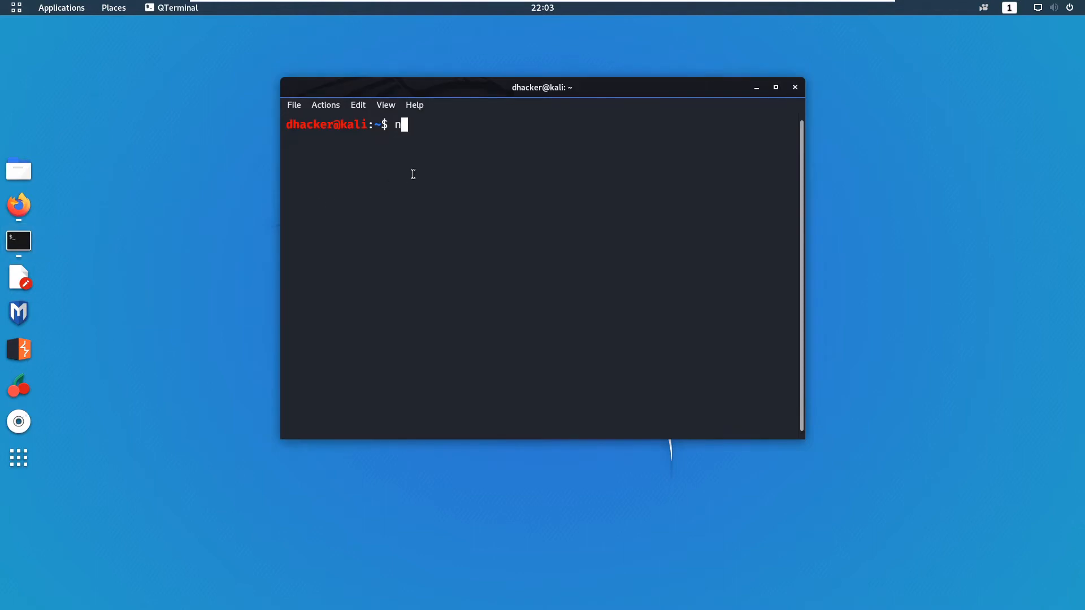
text(odejs)
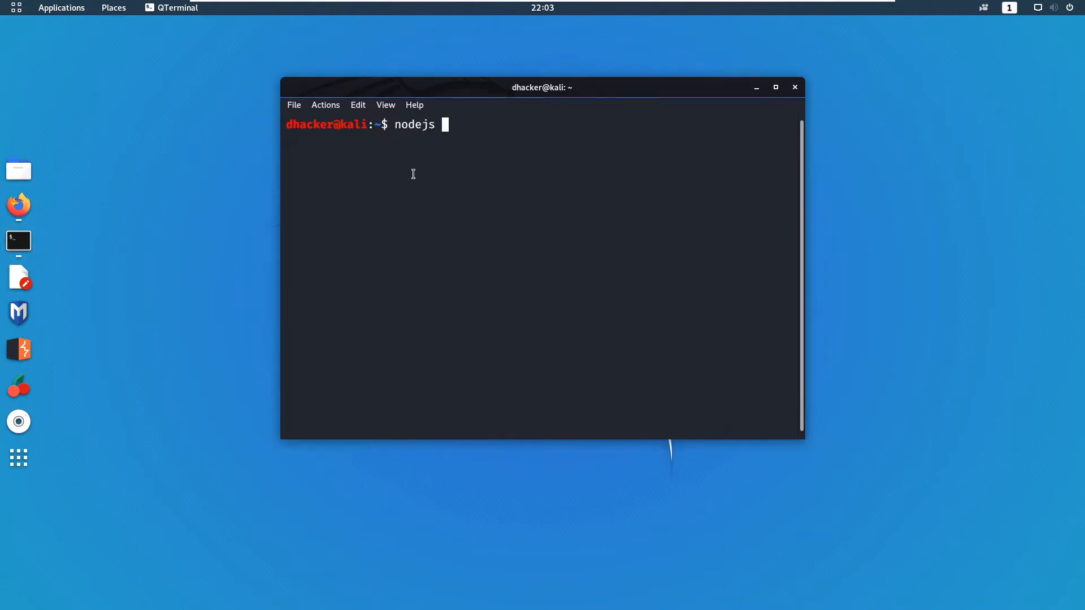
text(-v)
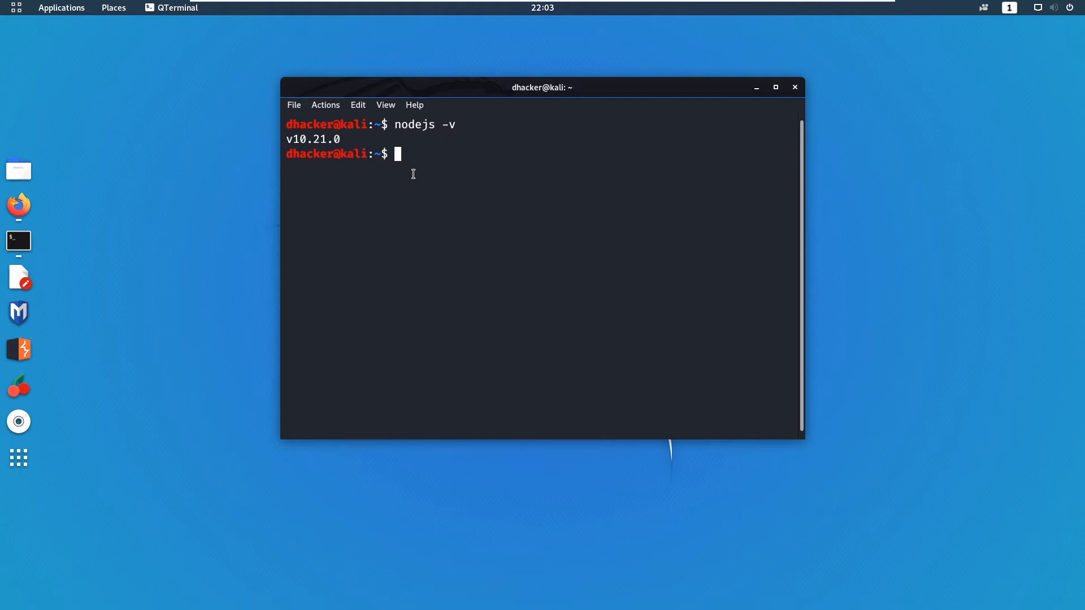
Run 'sudo apt install nodejs', confirming nodejs is already the newest version
text(sudo apt i)
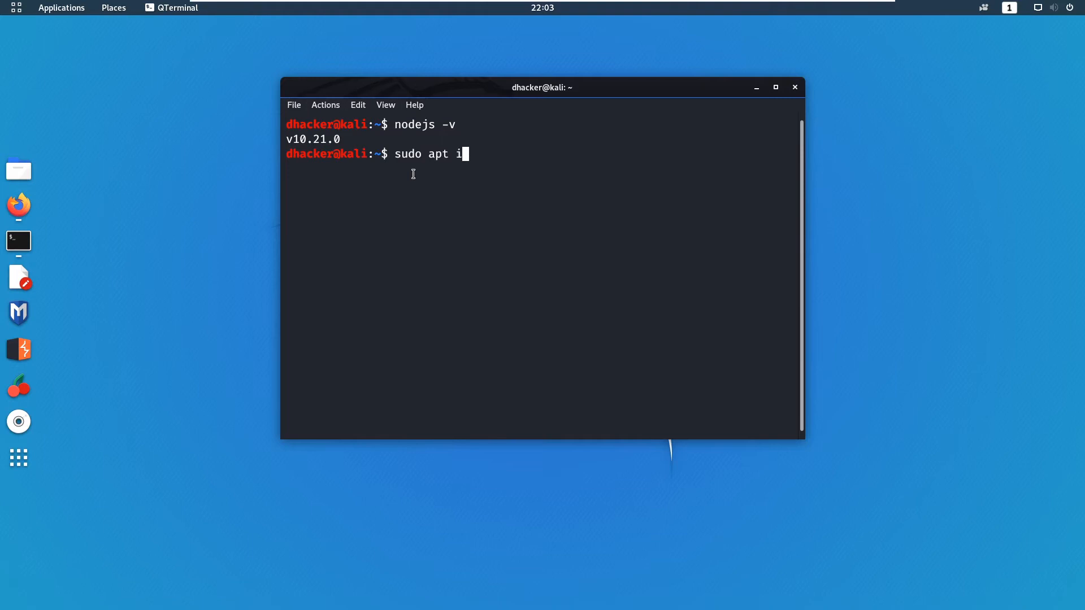
text(nstall)
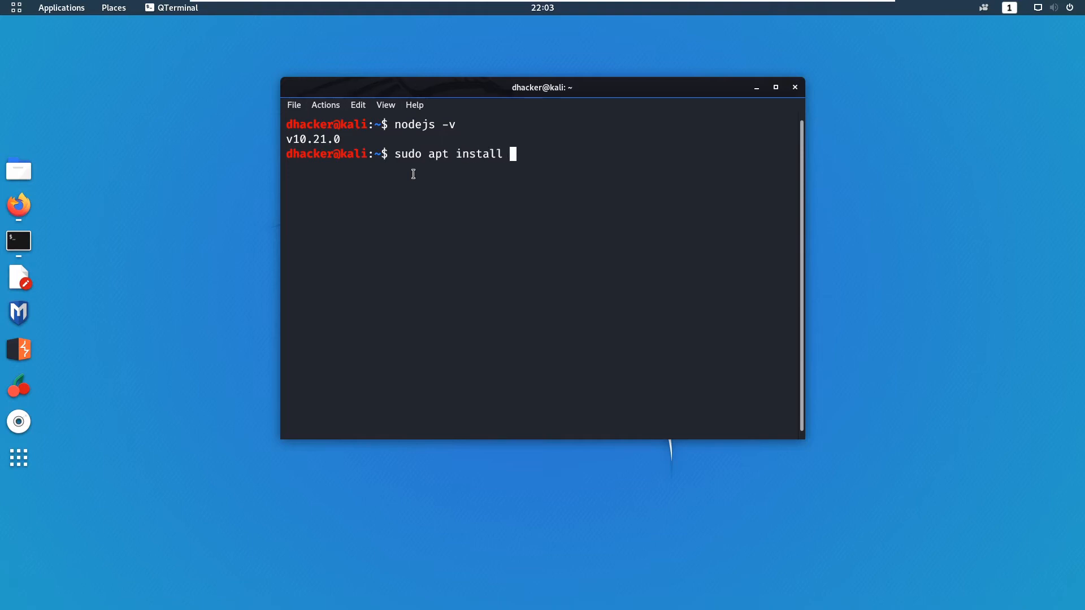
text(nodejs)
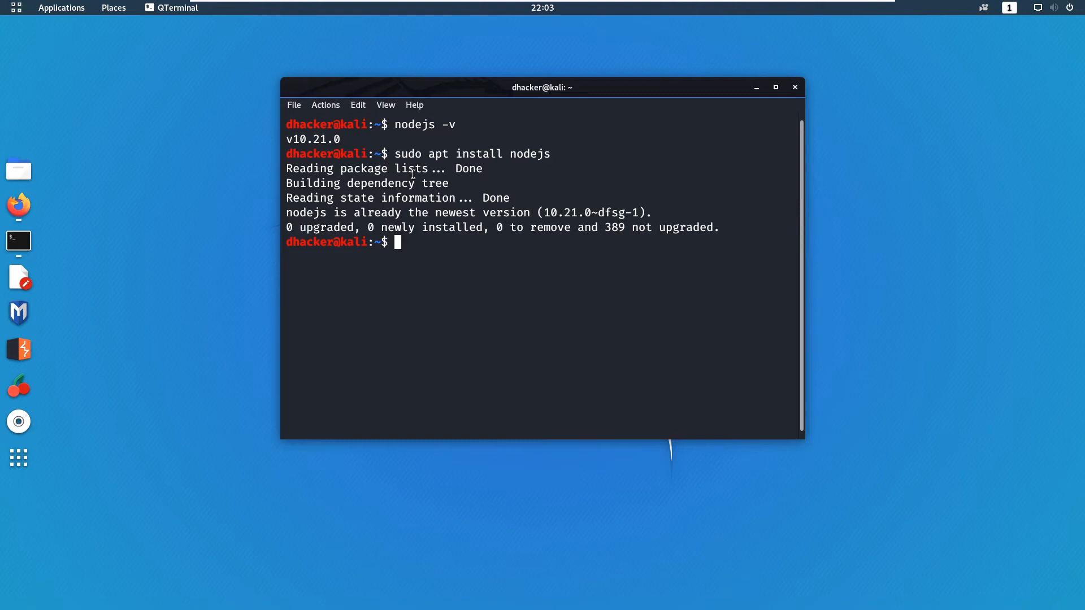
text(sudo apy inst)
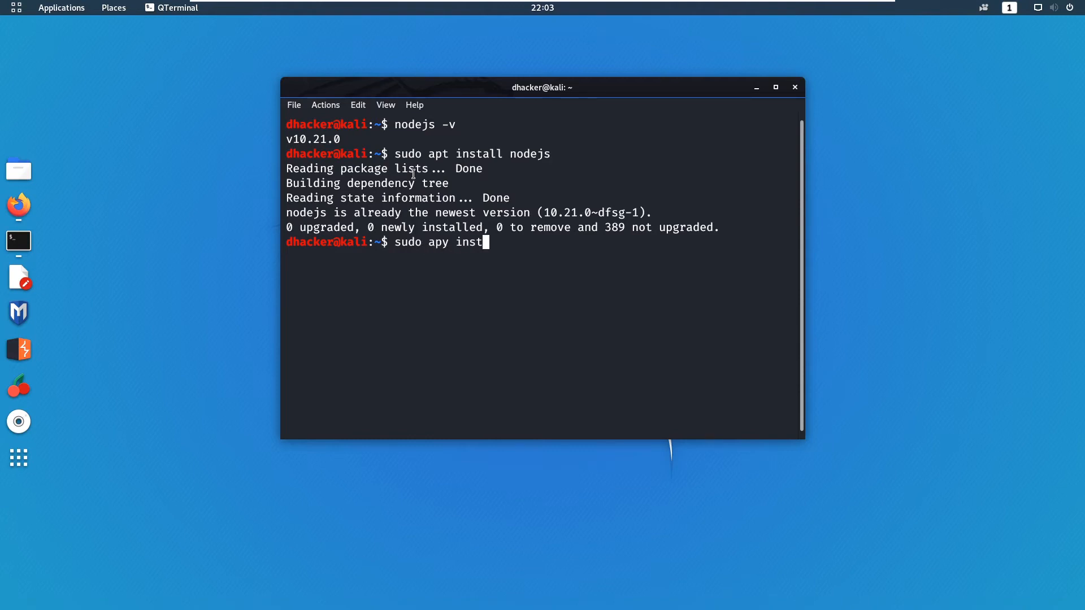
Confirm npm 6.14.5 is already installed and clone bkimminich/juice-shop from GitHub
text(all npm)
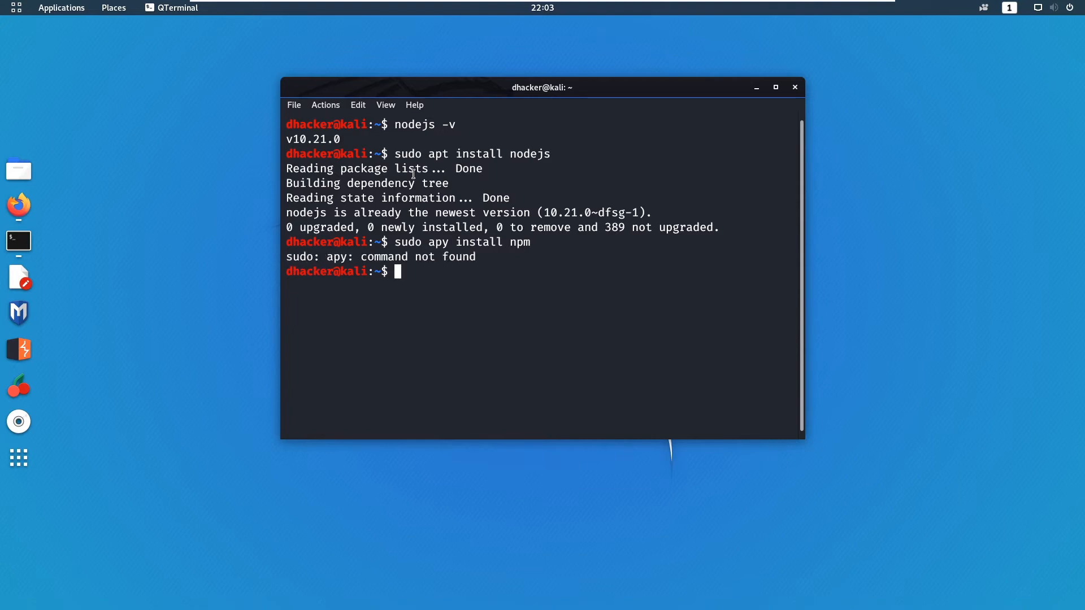
text(sudo apy install npm)
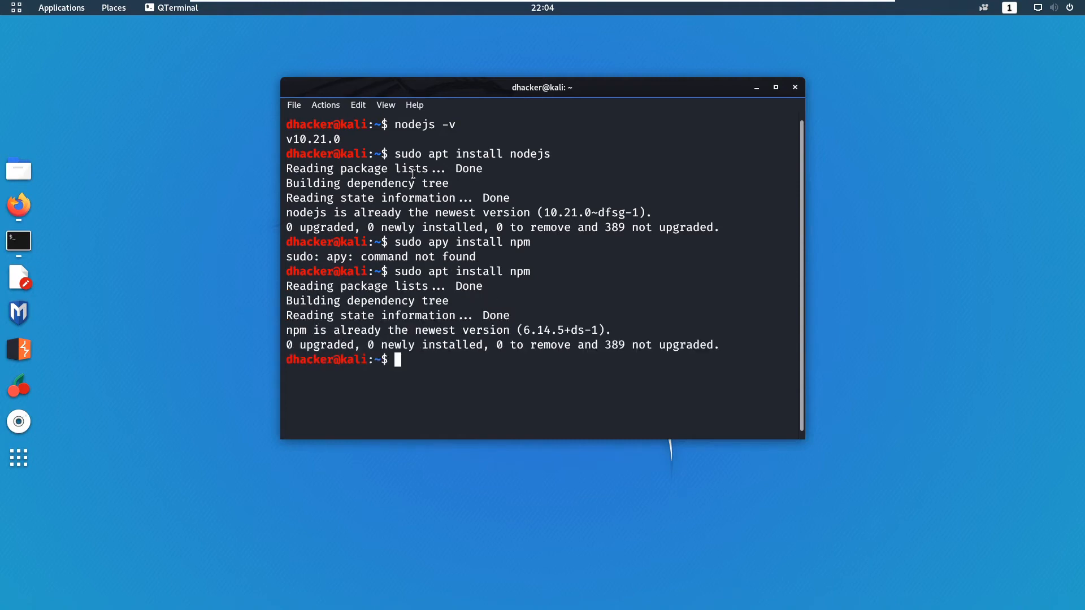
mouse_move(825, 296)
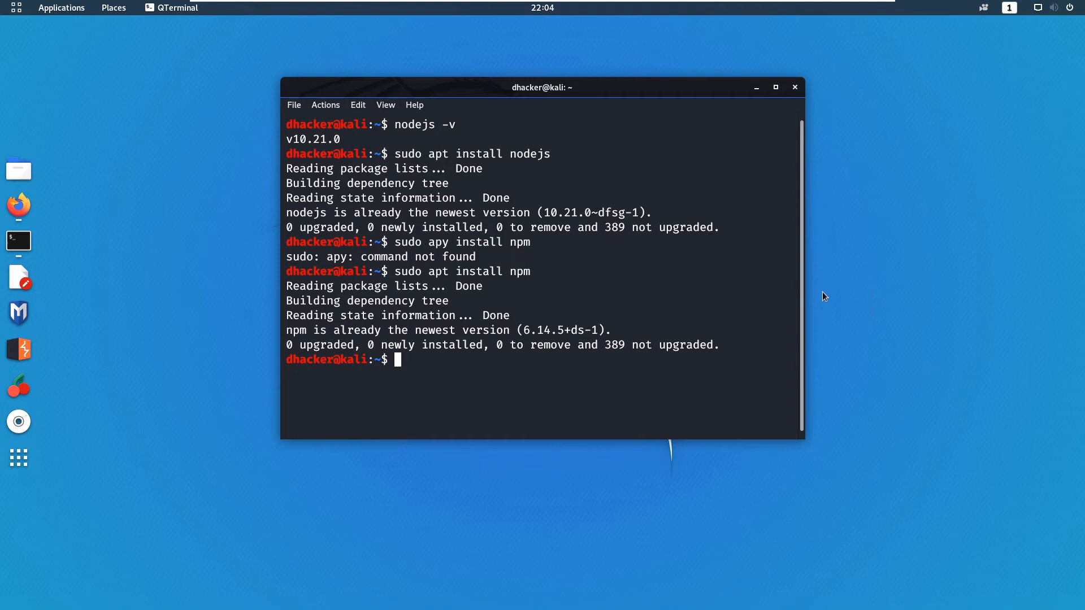
mouse_move(421, 364)
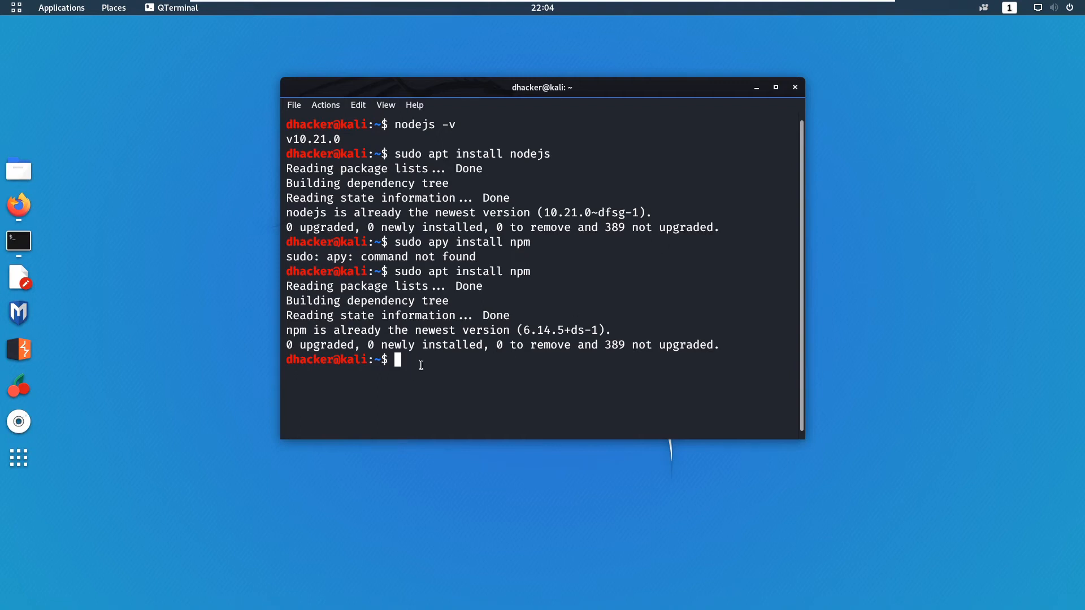
mouse_move(424, 369)
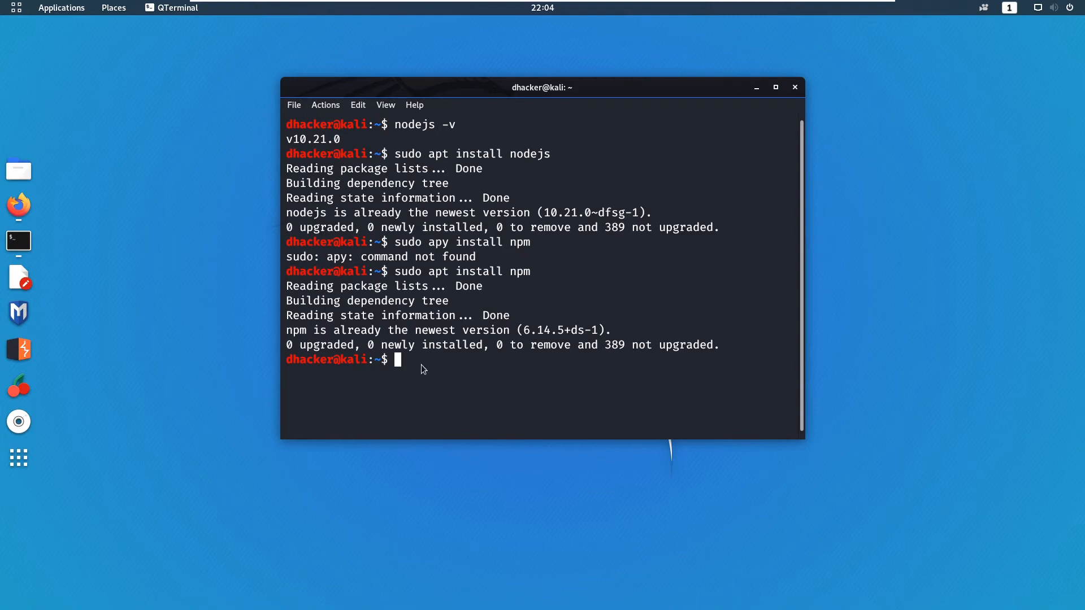
mouse_move(455, 377)
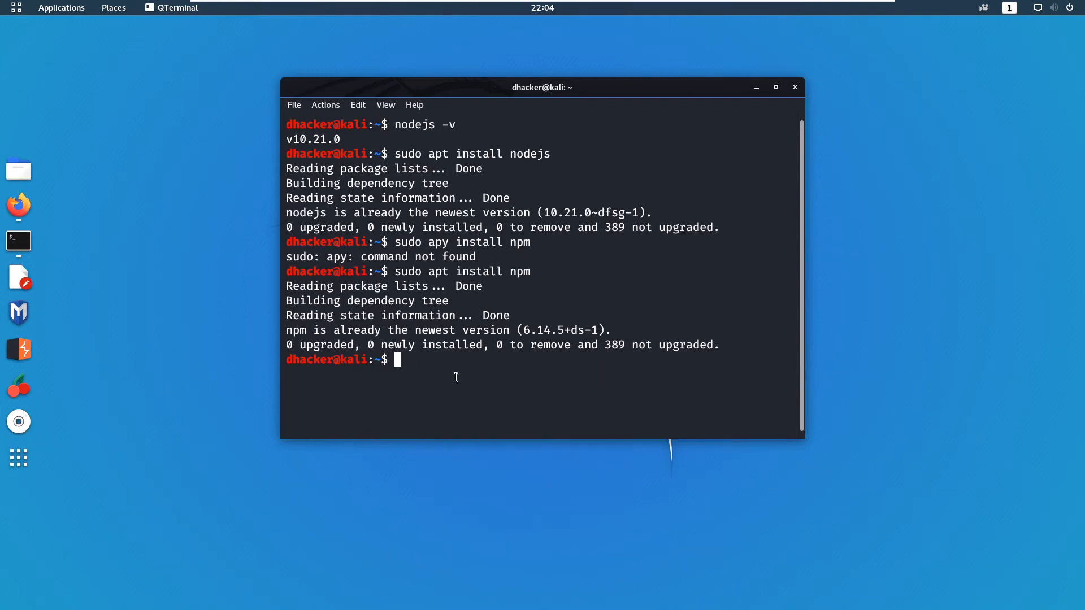
text(git clone https://github.com/bkimminich/juice-shop.git)
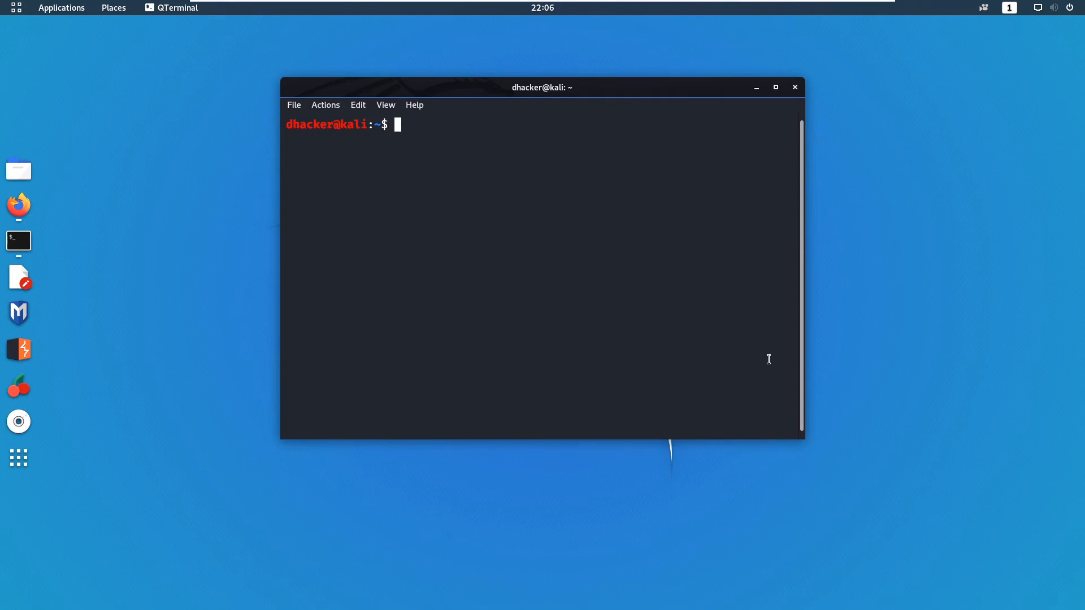
List files, cd into juice-shop, and run npm install, adding 1446 packages
text(ls)
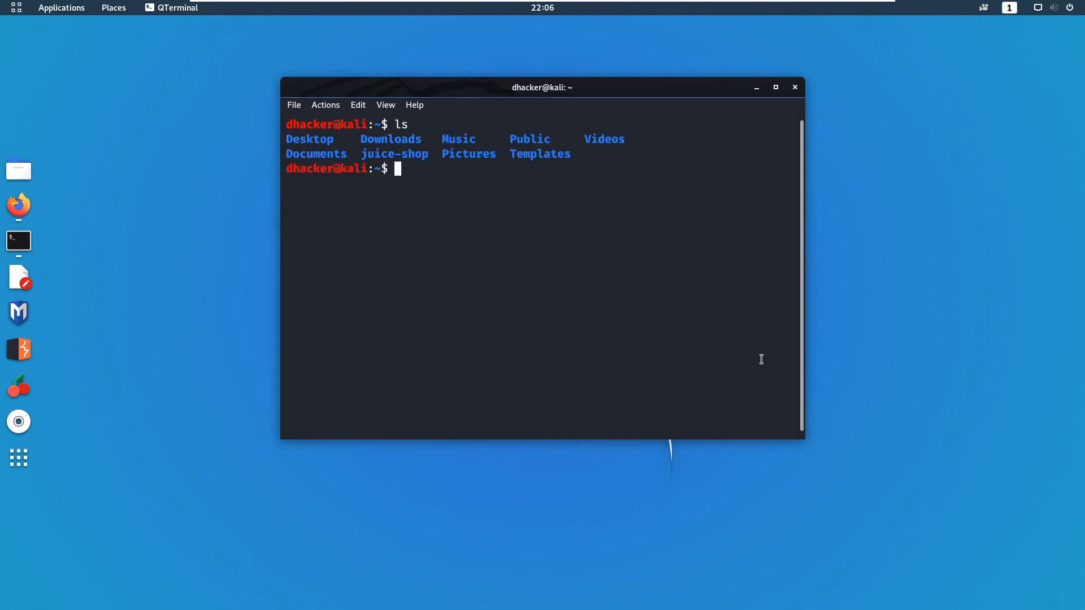
double_click(395, 154)
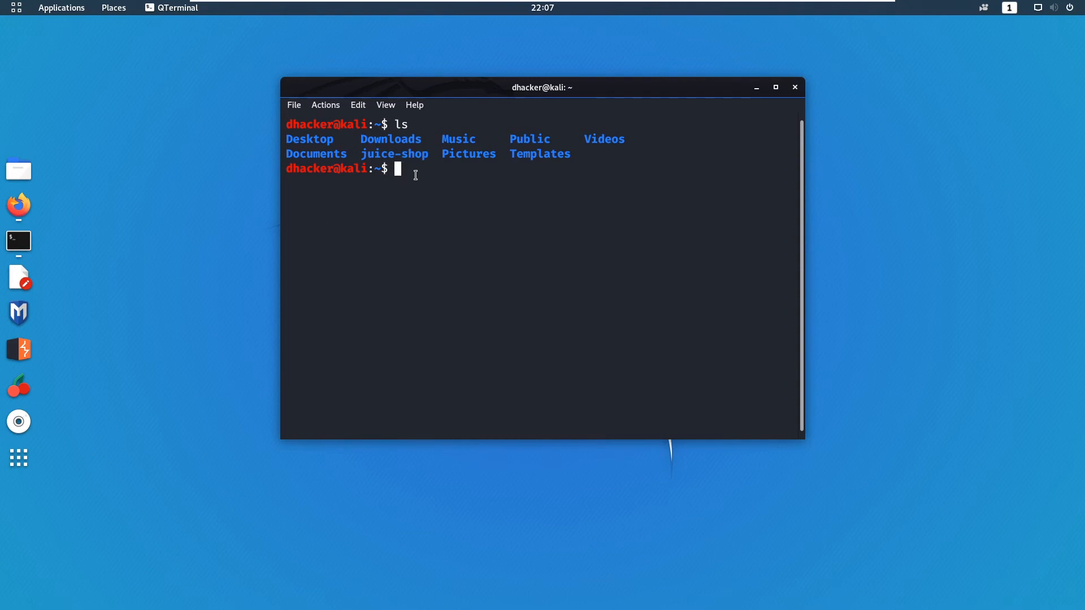
text(cd juice-shop/)
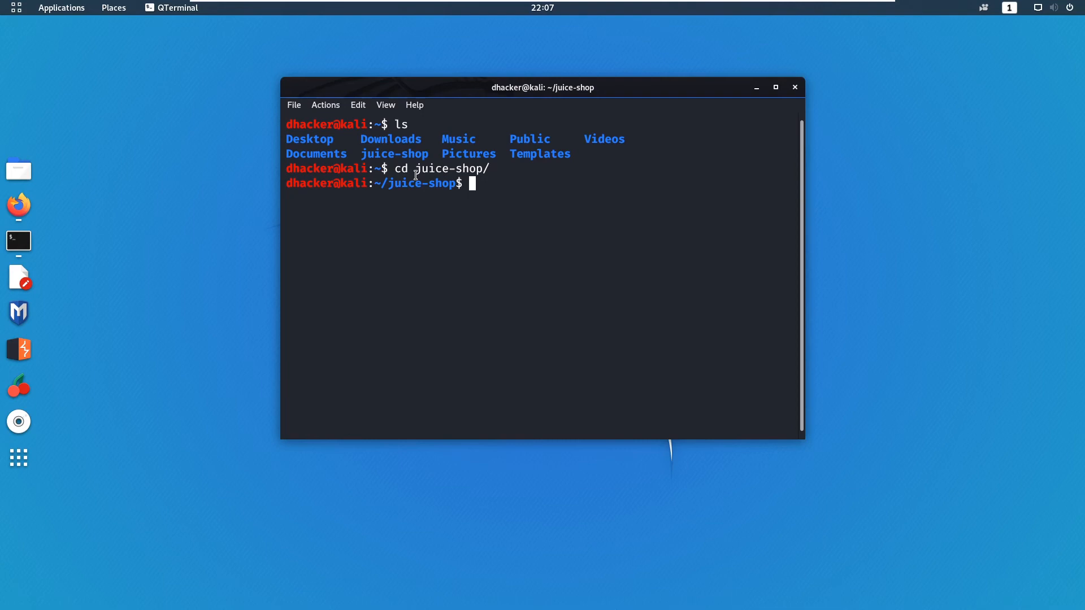
text(npm)
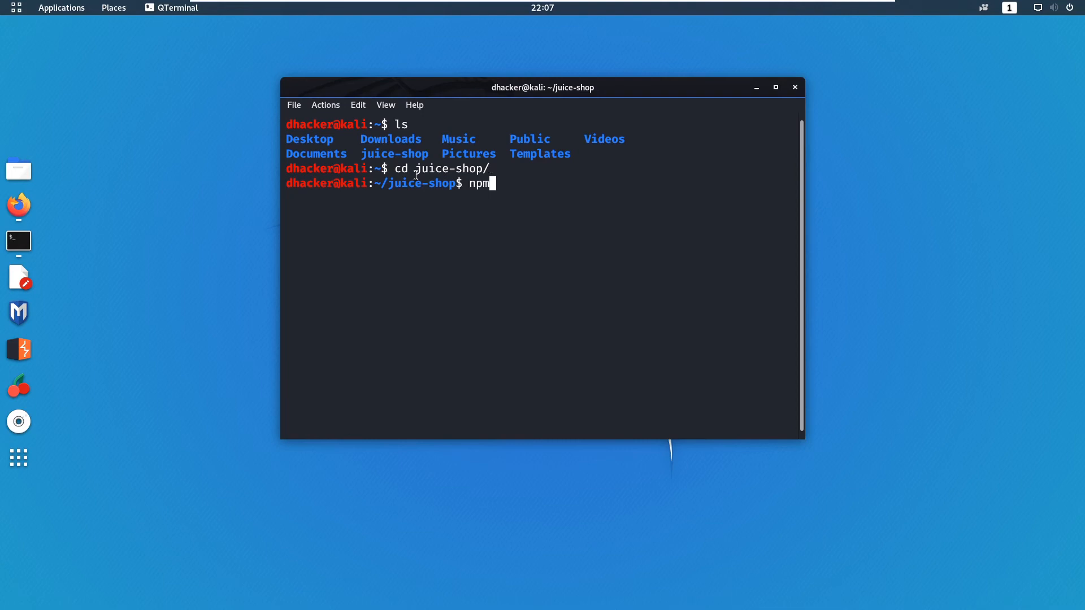
text(install)
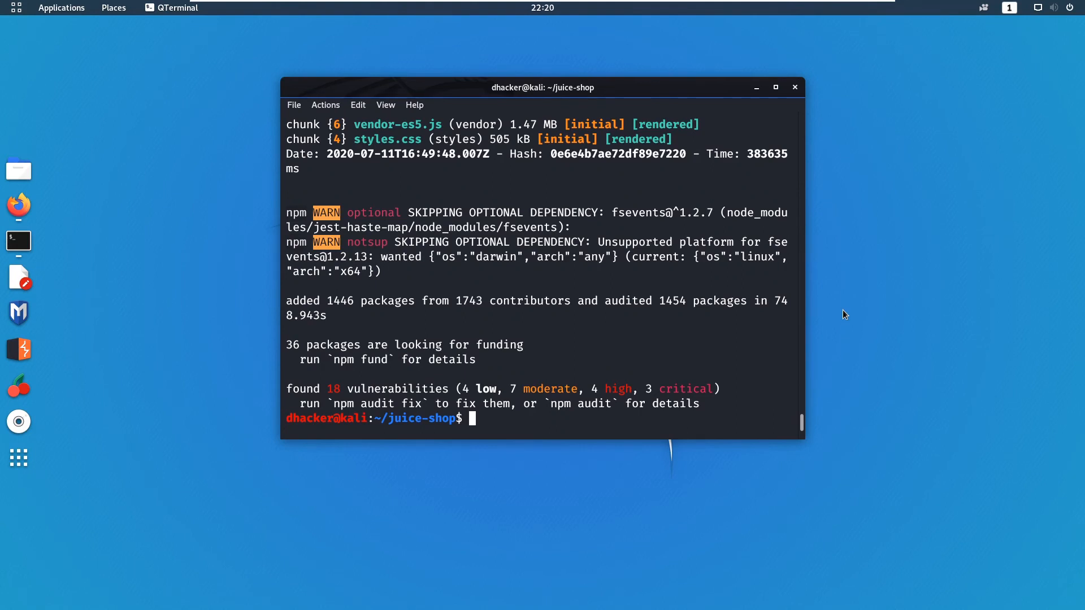
Run 'npm start' in juice-shop to serve the shop at localhost:3000
text(n)
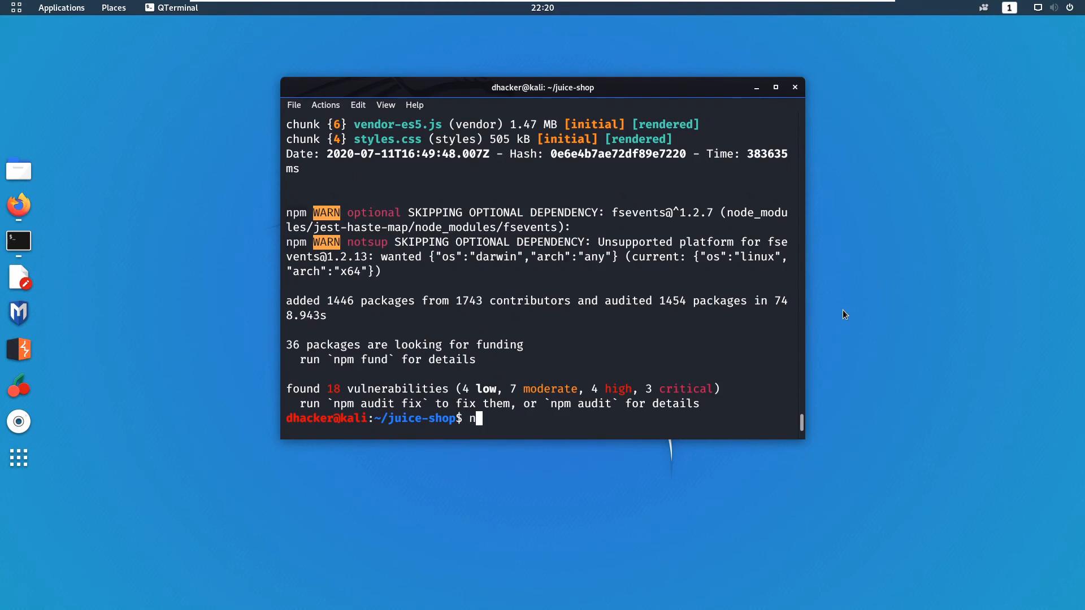
text(pm start)
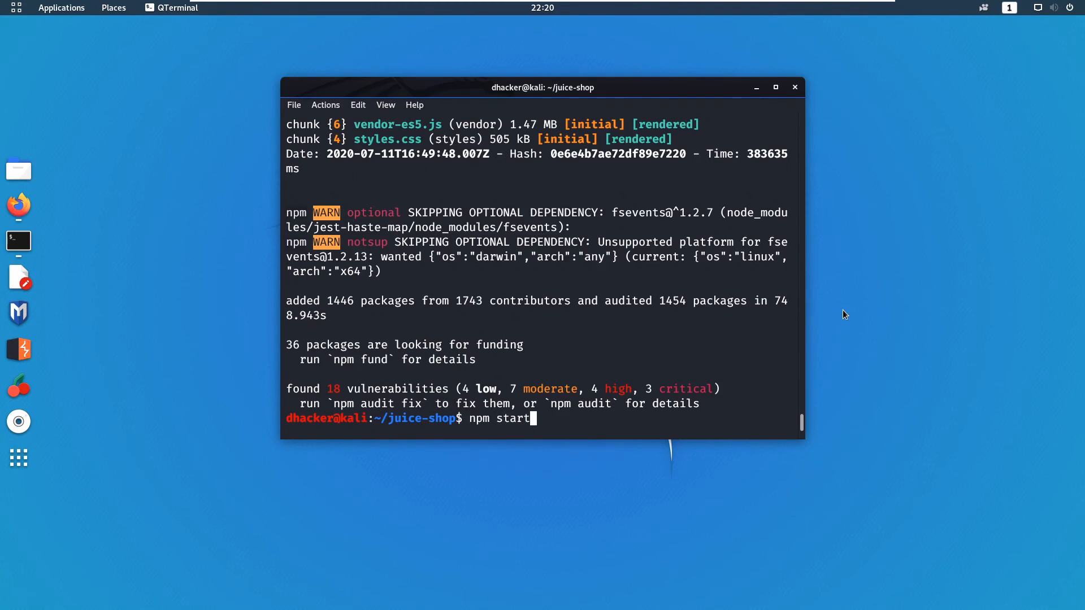
key(Return)
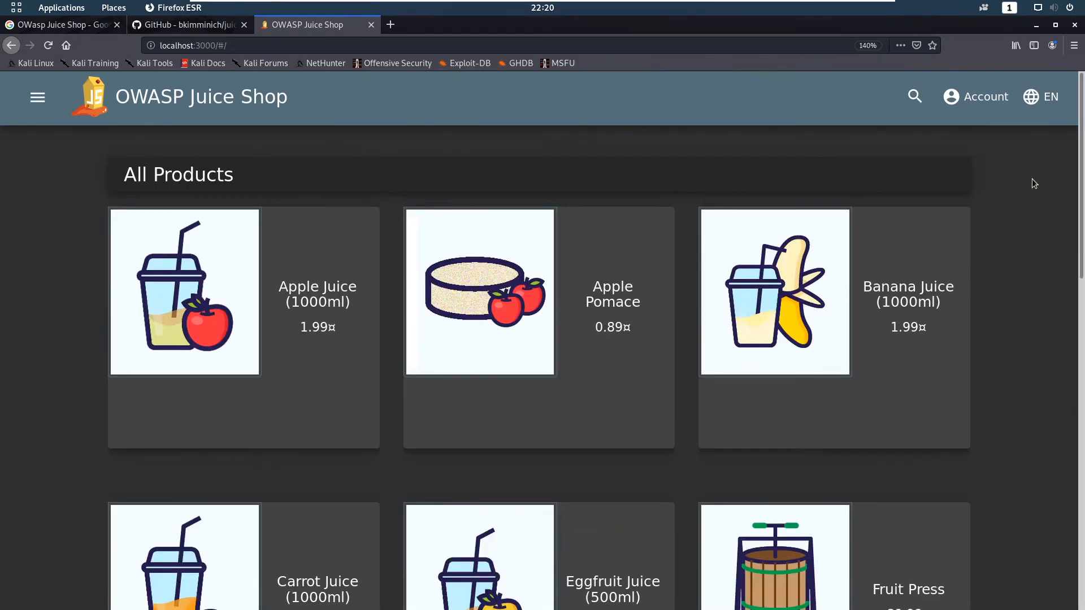
mouse_move(102, 176)
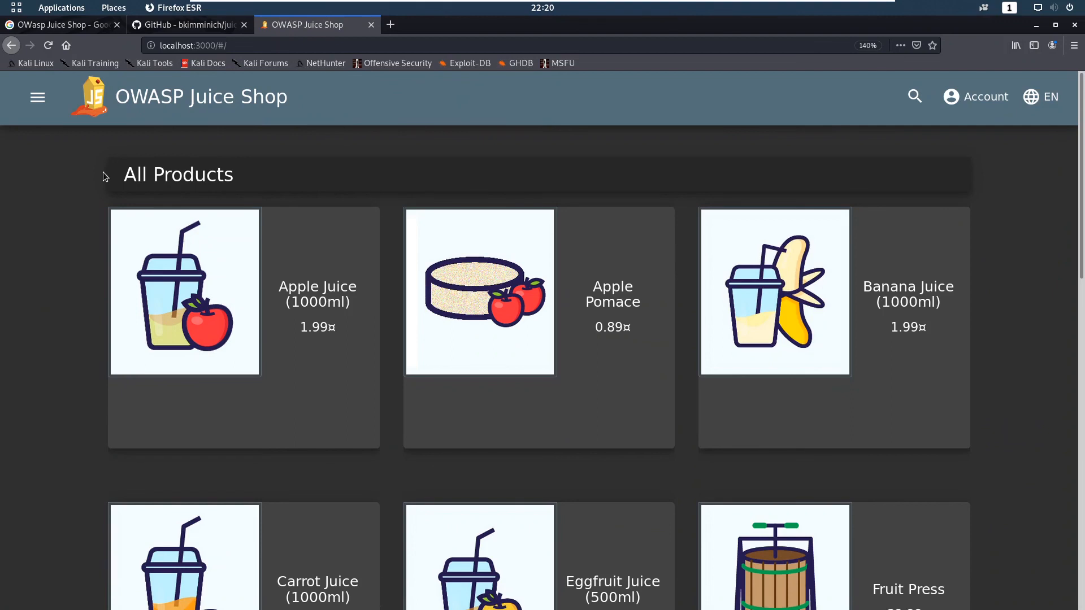